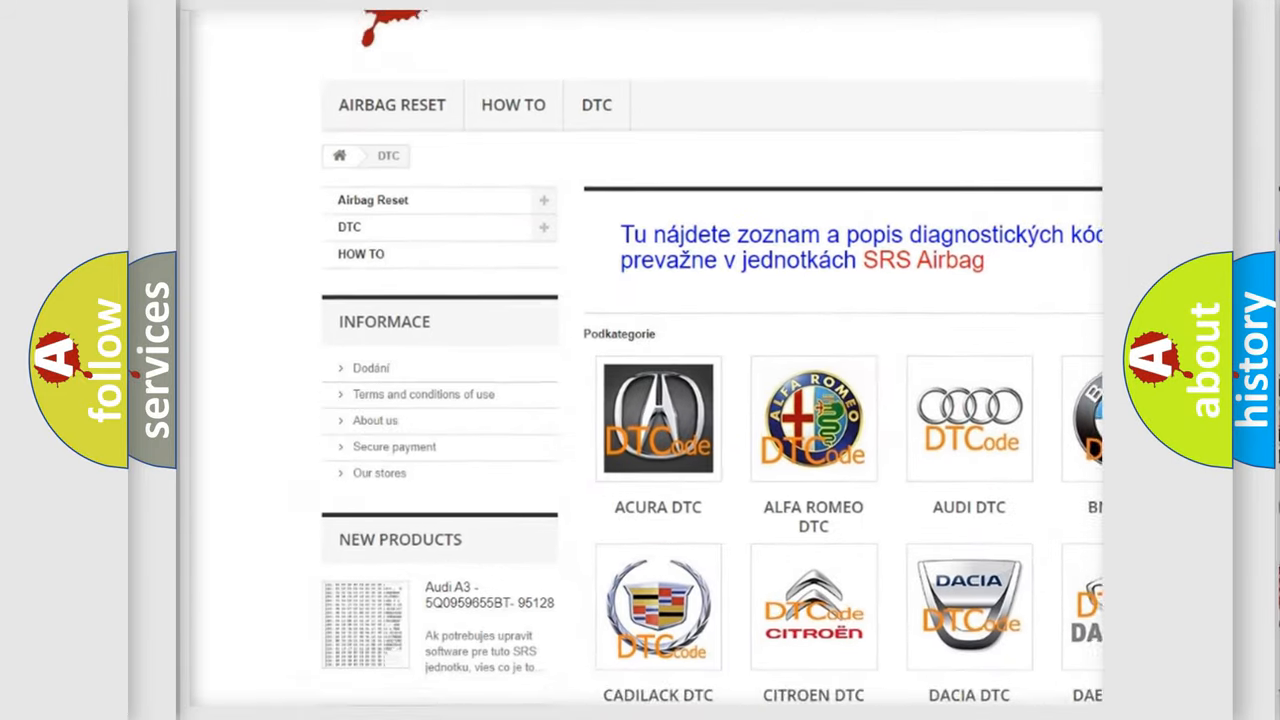
{"action": "scroll", "scroll_direction": "down", "scroll_amount": 3}
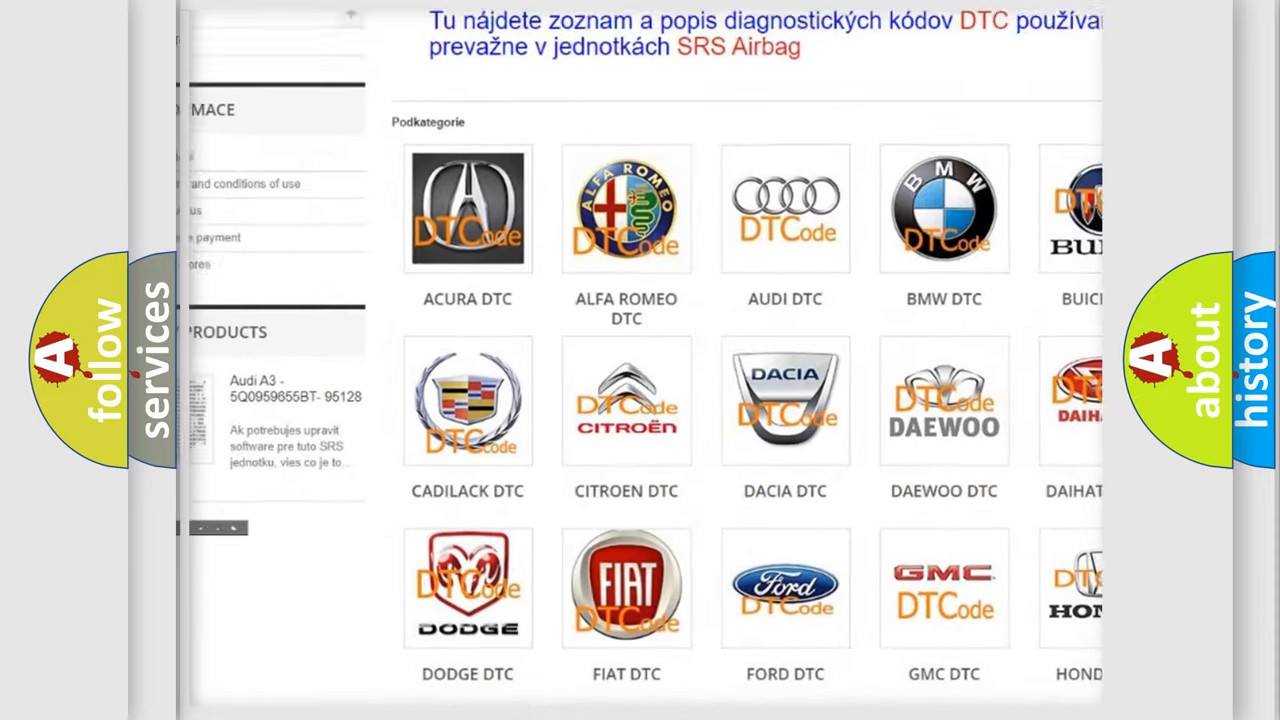
{"action": "scroll", "scroll_direction": "down", "scroll_amount": 3}
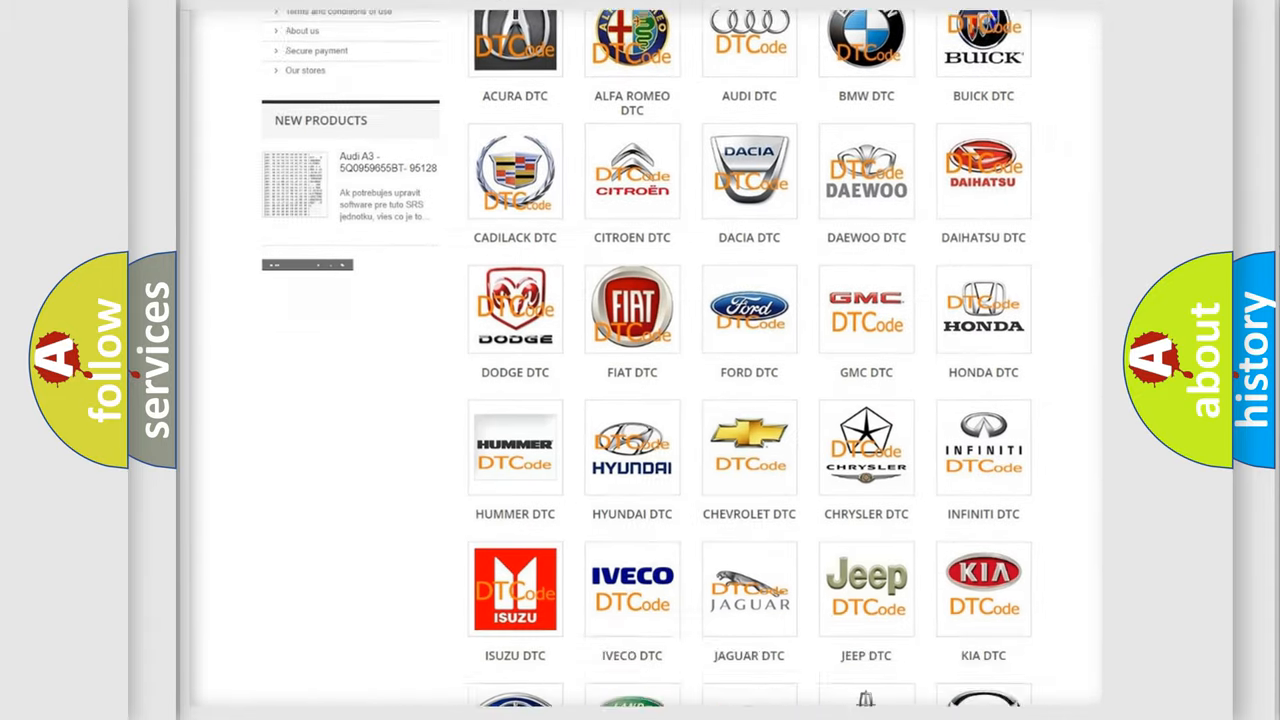
{"action": "scroll", "scroll_direction": "down", "scroll_amount": 3}
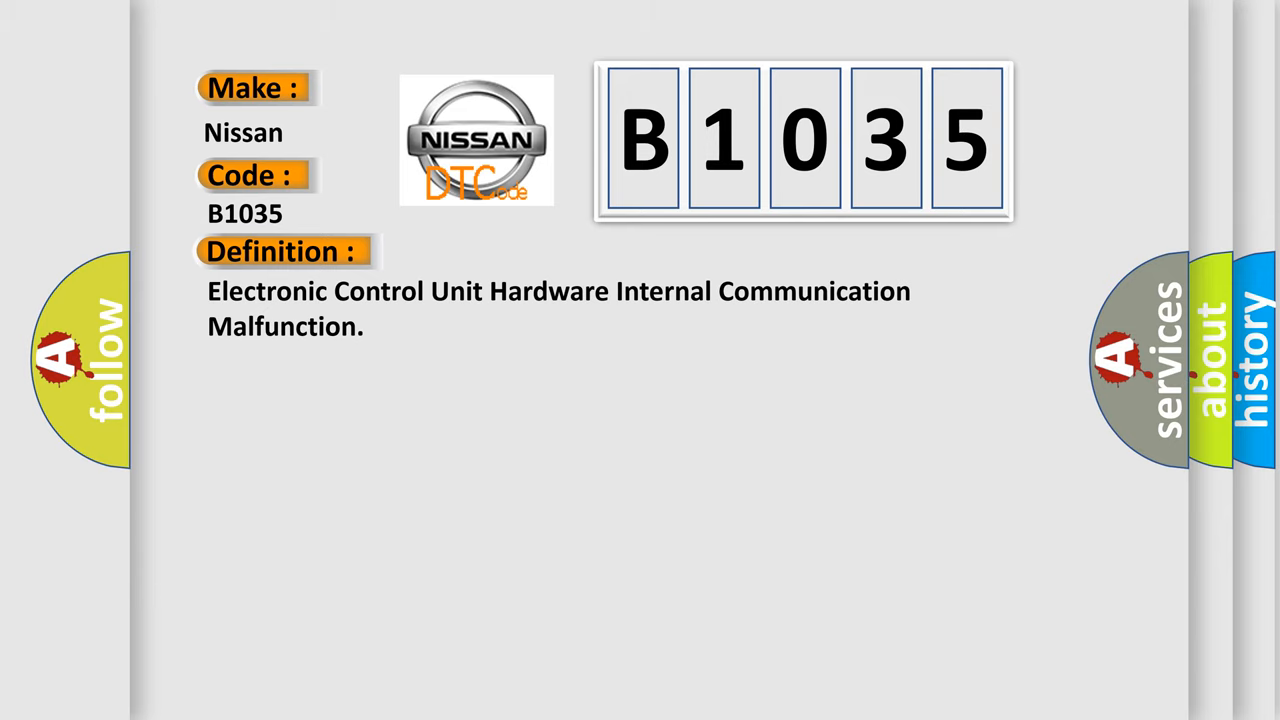
{"action": "left_click", "coordinate": [520, 252]}
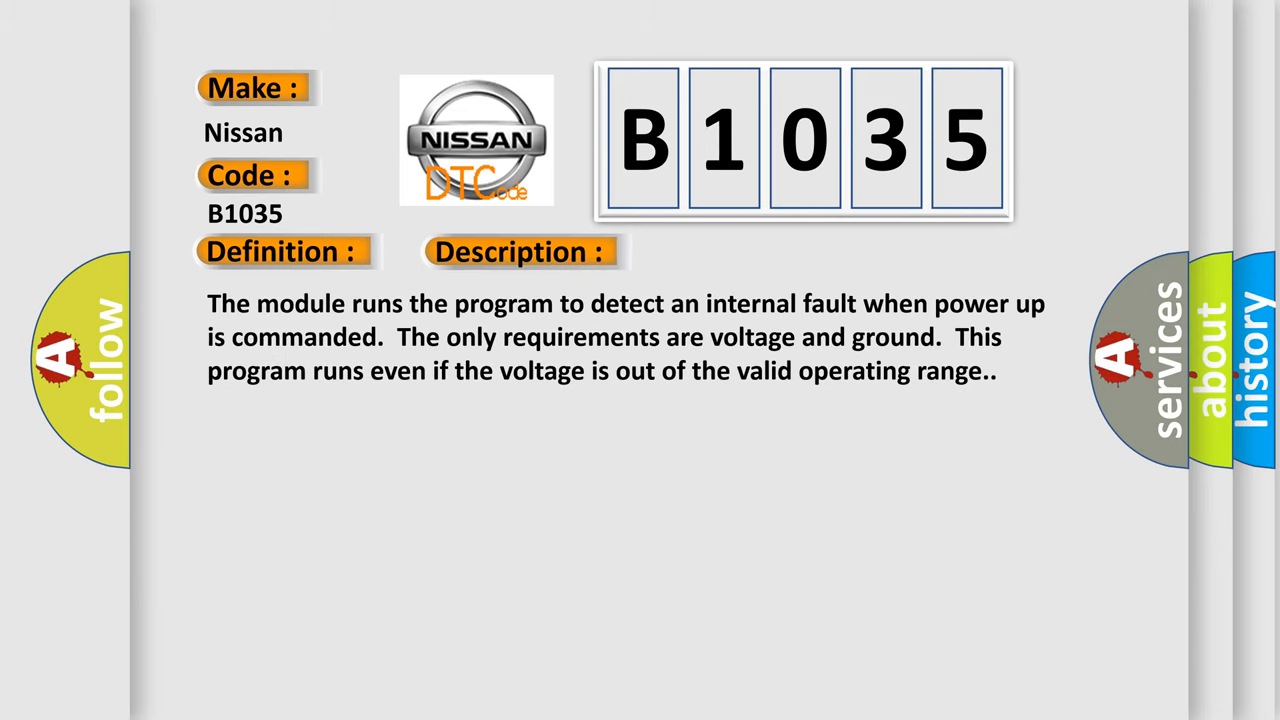